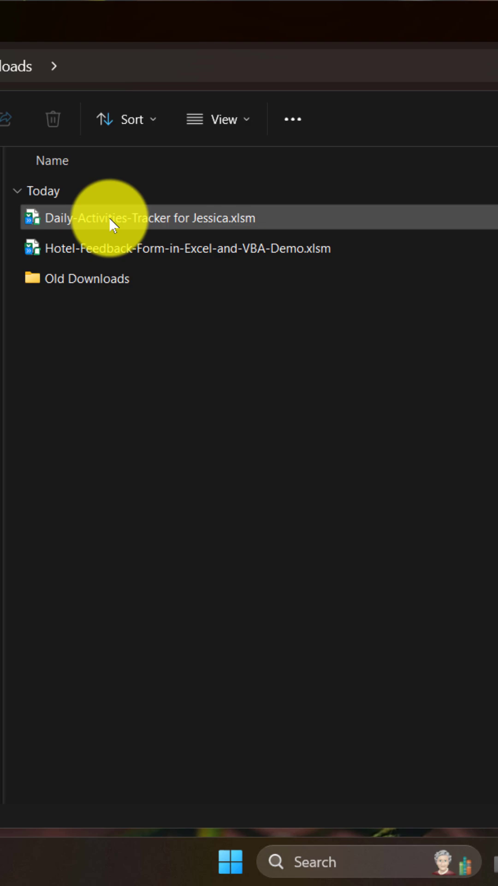
# Open the Daily-Activities-Tracker .xlsm workbook from the Downloads folder in Excel.
pyautogui.doubleClick(139, 219)
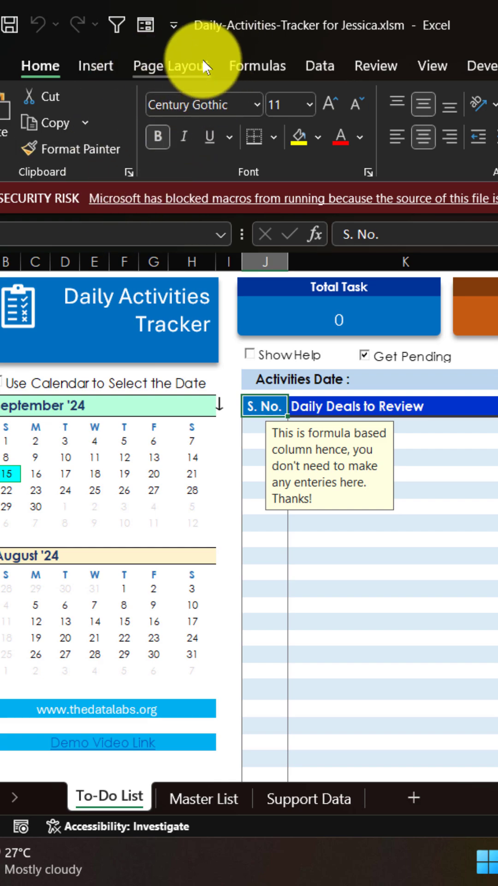
pyautogui.moveTo(73, 227)
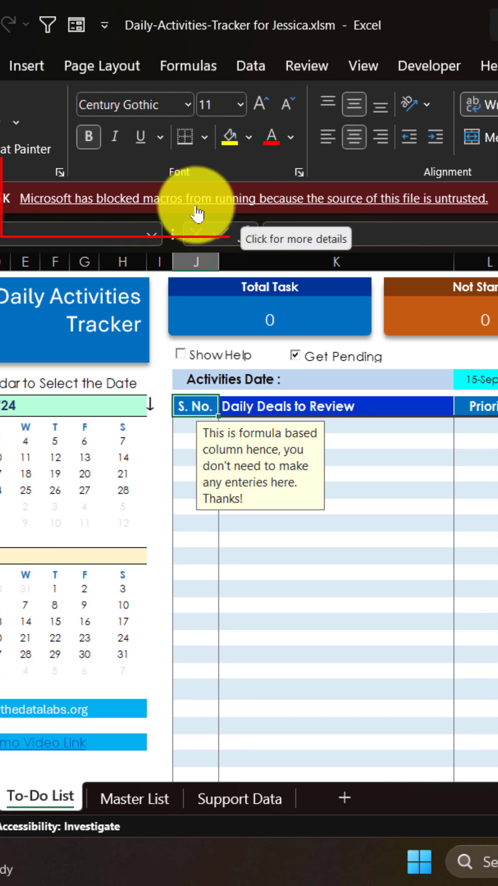
pyautogui.moveTo(478, 209)
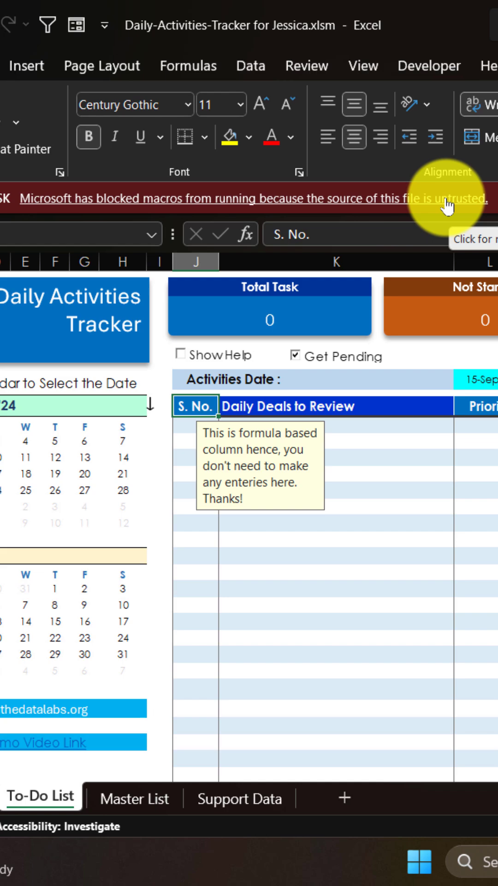
pyautogui.moveTo(434, 246)
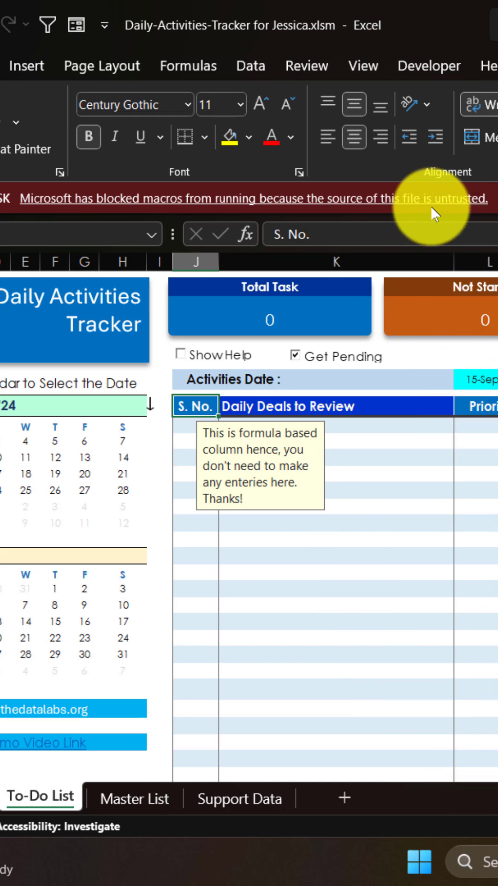
pyautogui.moveTo(446, 212)
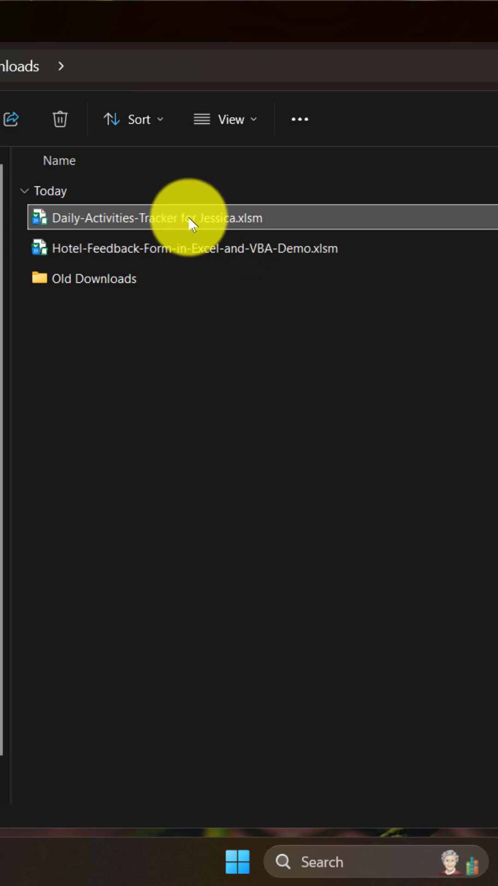
# Bring up the blocked .xlsm file's Properties from its right-click menu in Downloads.
pyautogui.rightClick(192, 217)
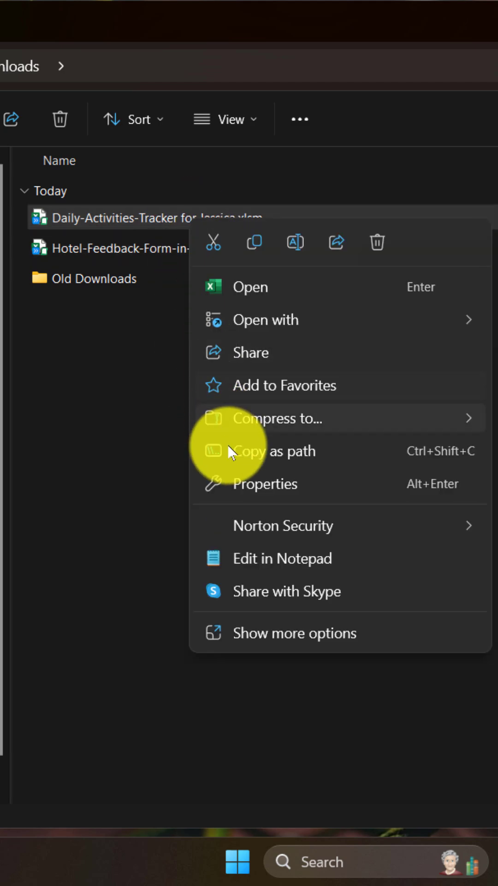
pyautogui.click(264, 483)
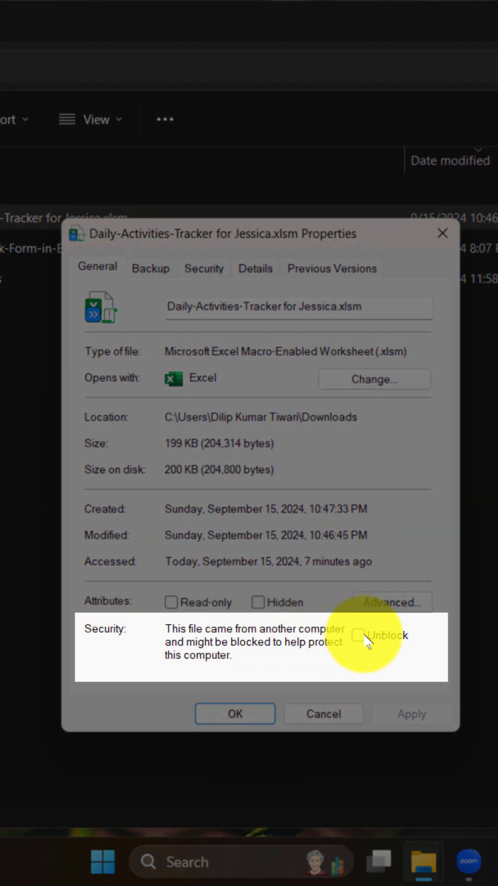
# Tick Unblock, confirm with OK, and reopen the unblocked workbook in Excel.
pyautogui.click(359, 635)
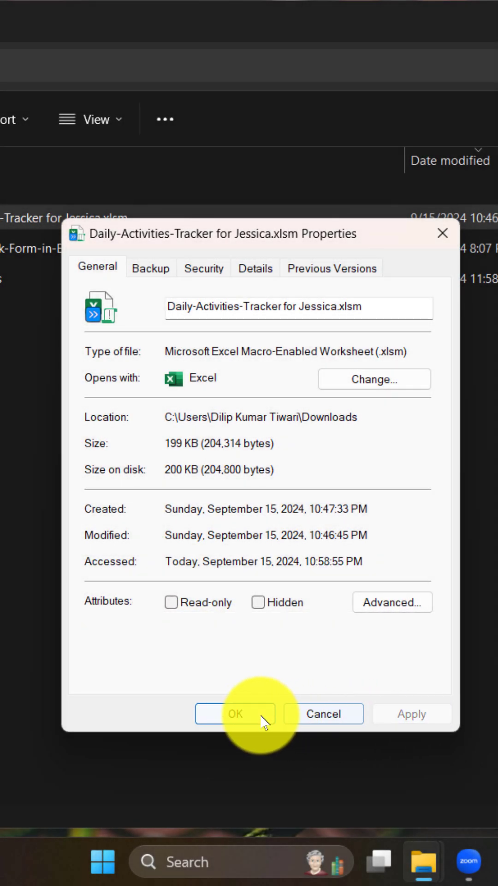
pyautogui.click(235, 714)
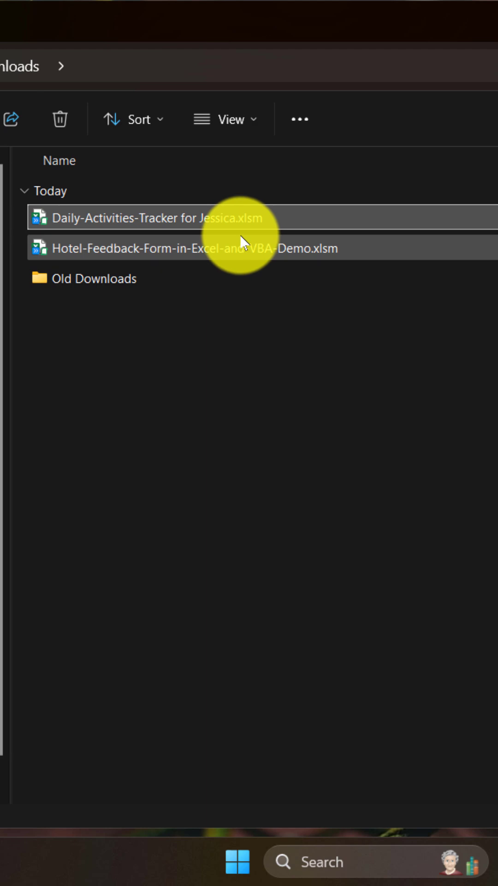
pyautogui.doubleClick(146, 217)
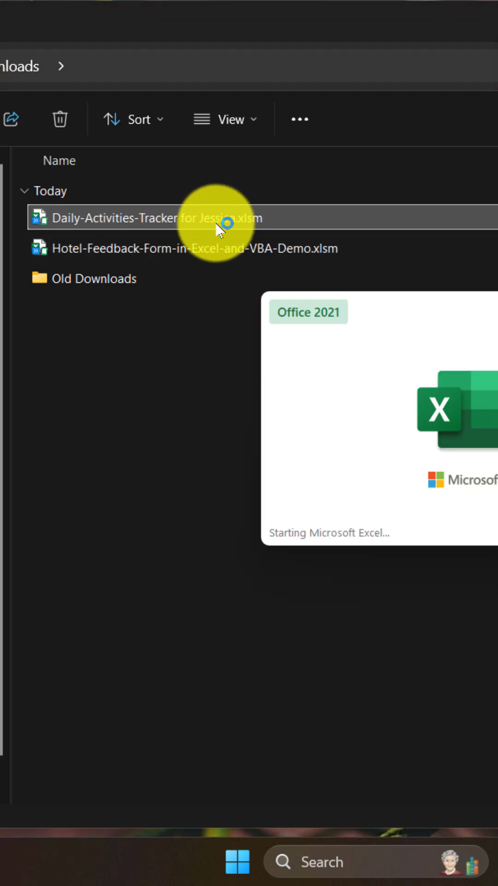